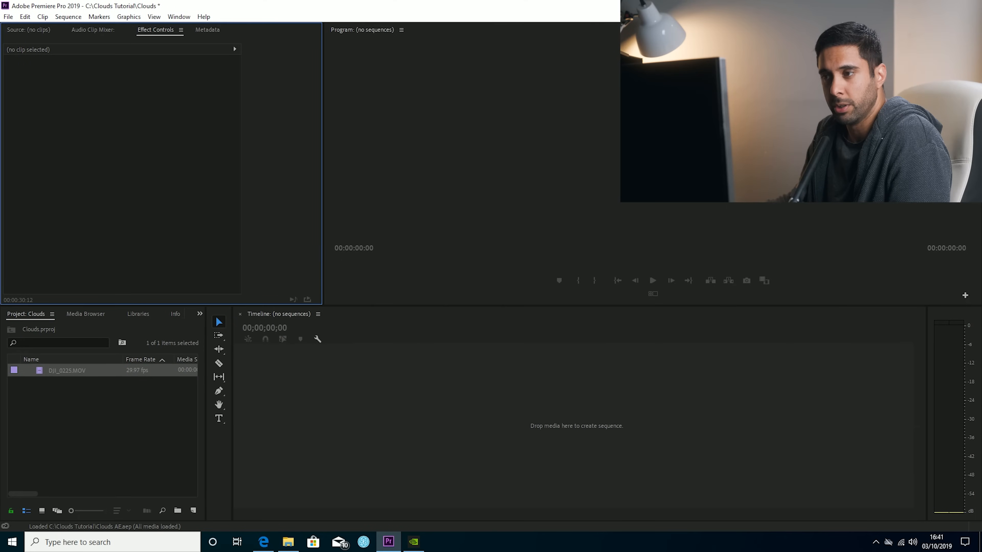
Preview DJI_0225.MOV and bring up its Interpret Footage settings via Modify.
double_click(67, 370)
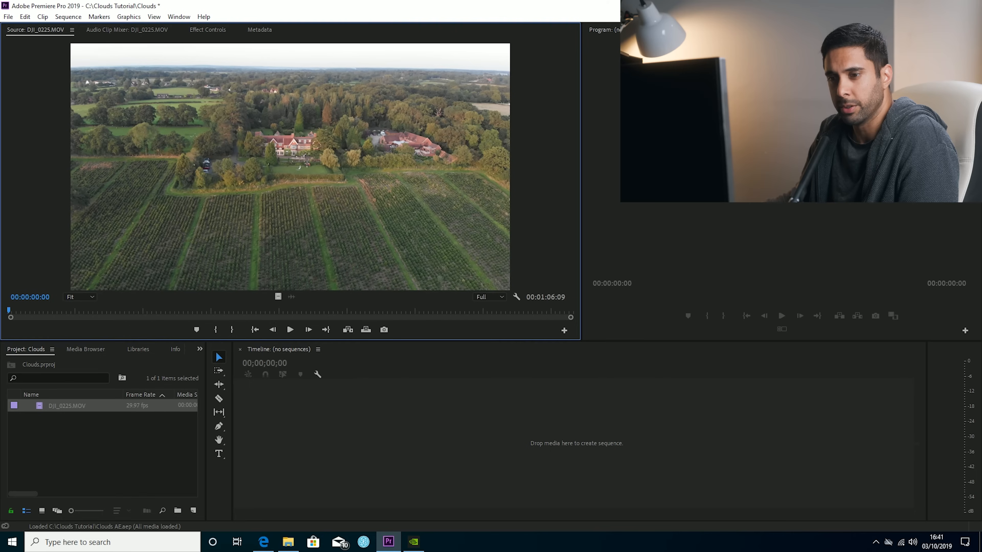
right_click(67, 405)
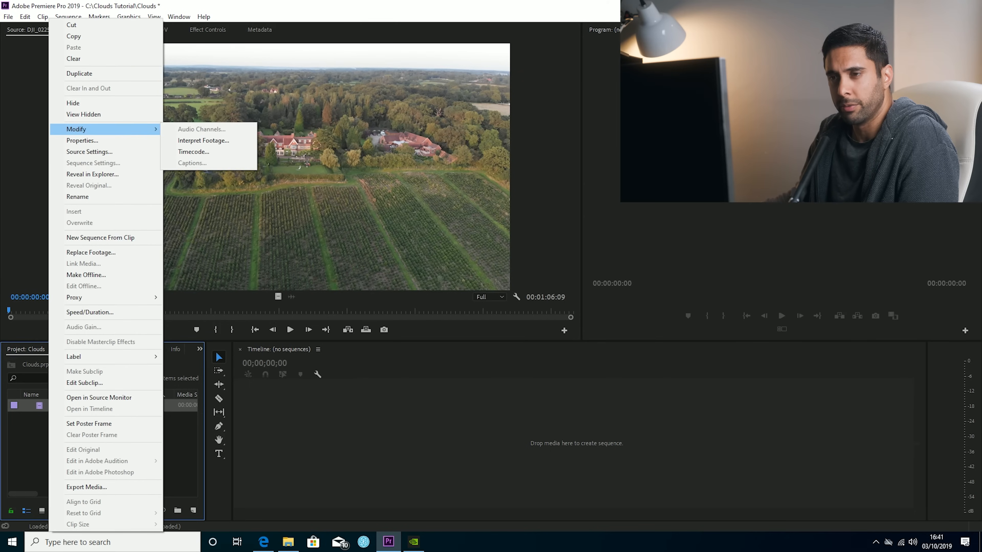
mouse_move(204, 141)
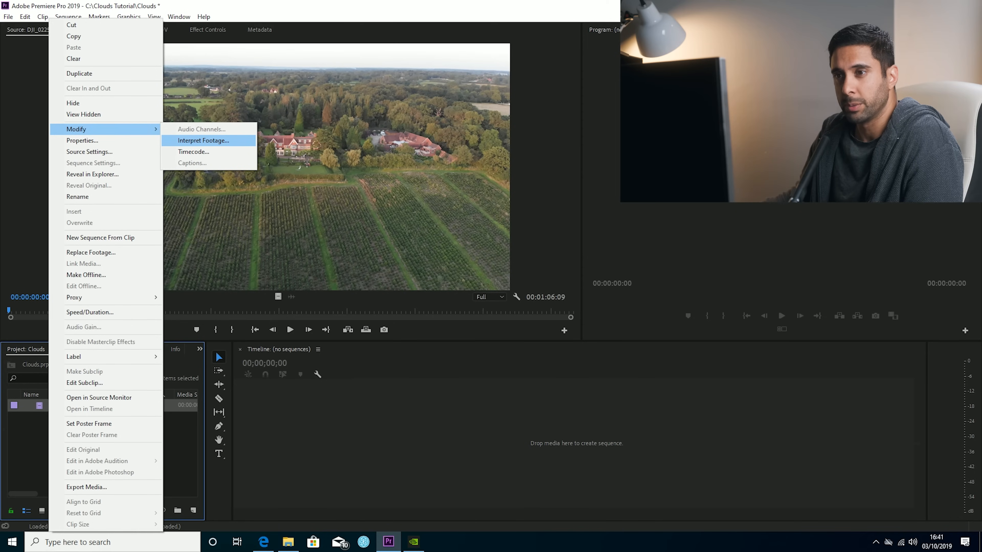
left_click(203, 140)
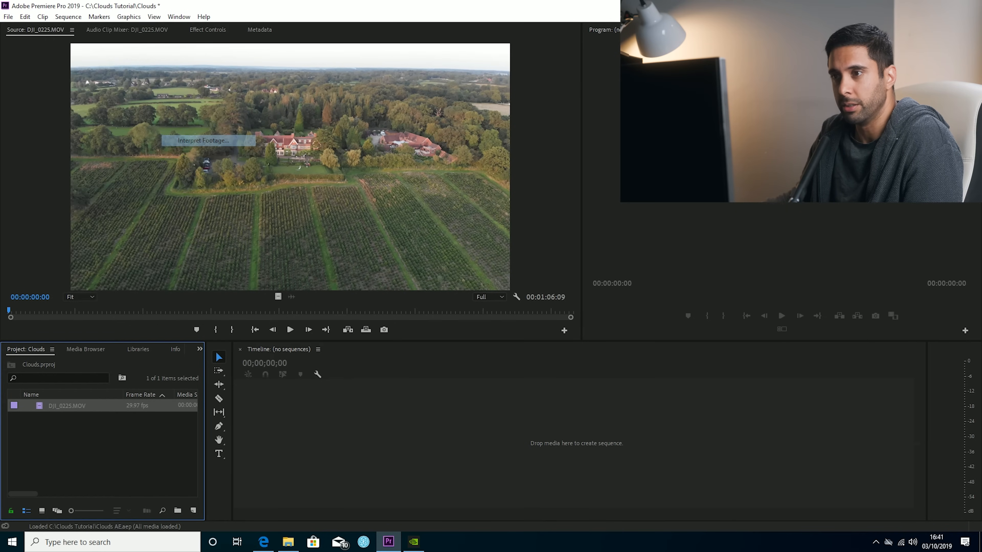
Assume a 25 fps frame rate for the clip and build the DJI_0225 sequence from it.
left_click(209, 140)
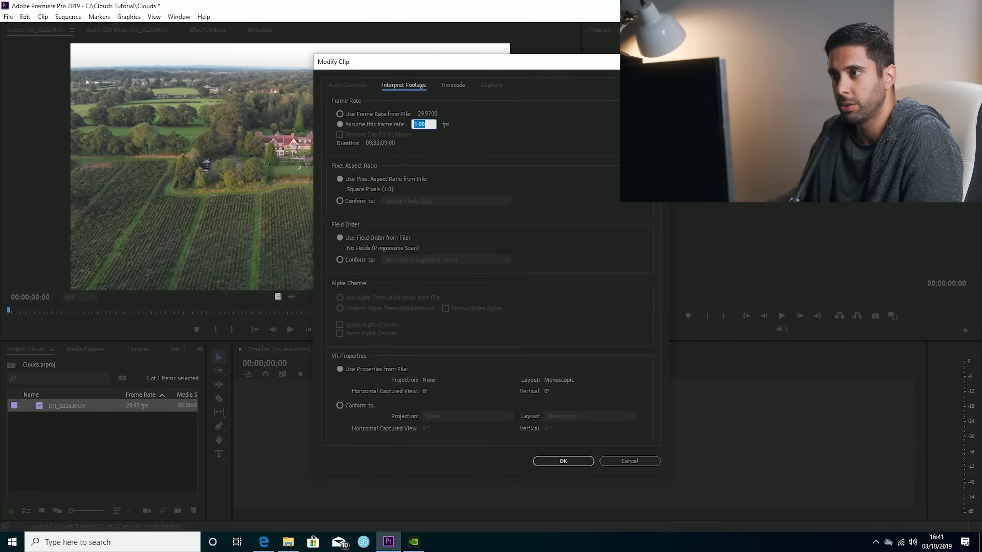
left_click(561, 461)
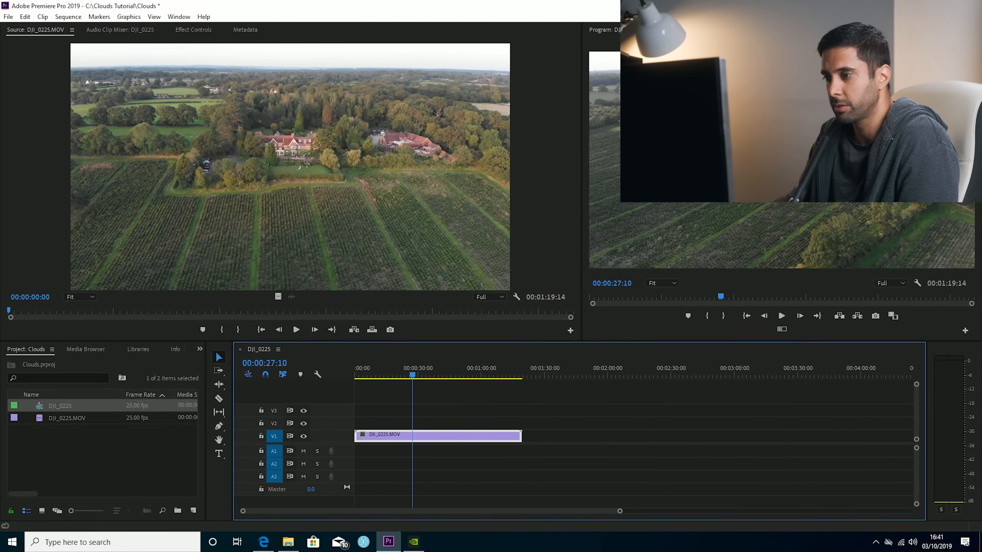
Replace the timeline clip with a linked After Effects composition, Clouds Linked Comp 02.
left_click(780, 315)
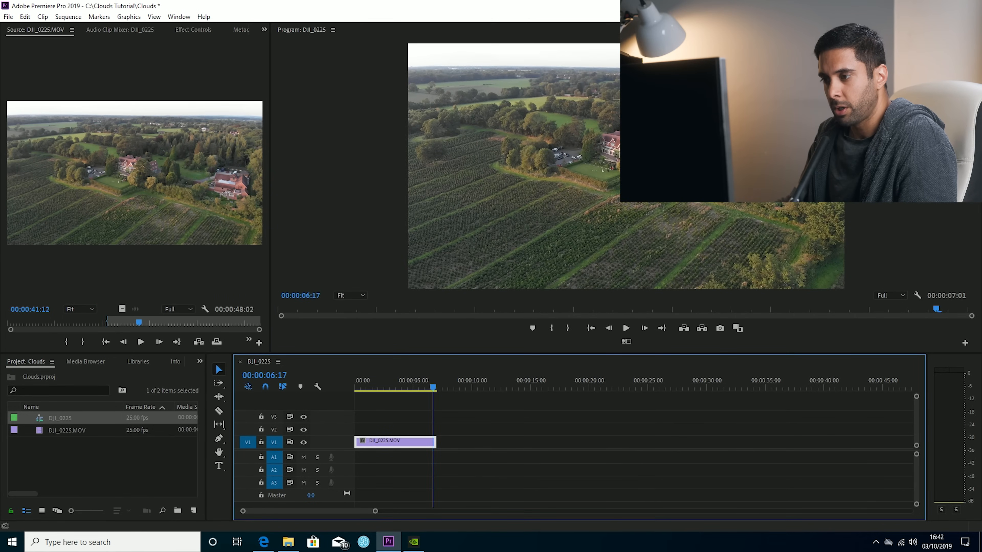
right_click(394, 441)
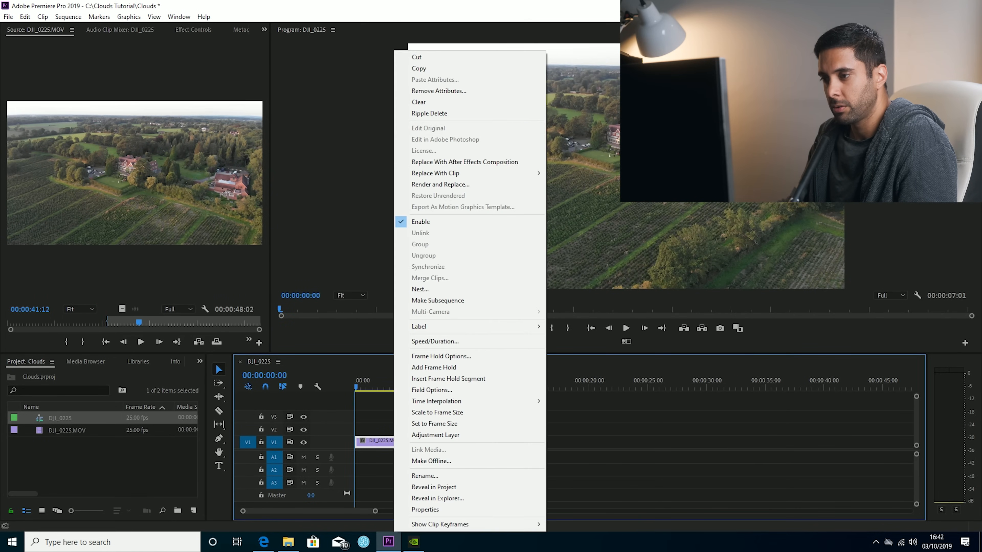
left_click(463, 162)
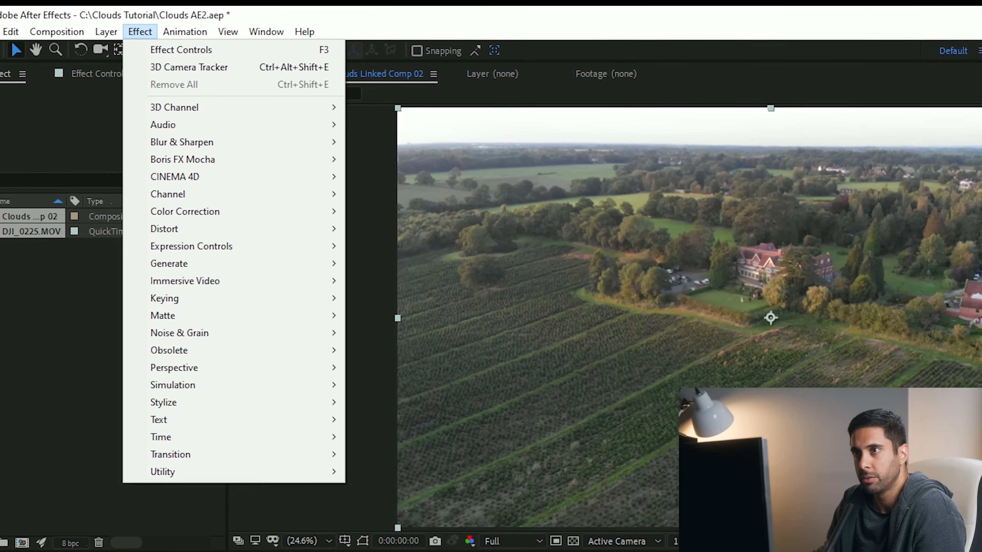
Apply the 3D Camera Tracker effect to the drone footage layer.
left_click(188, 67)
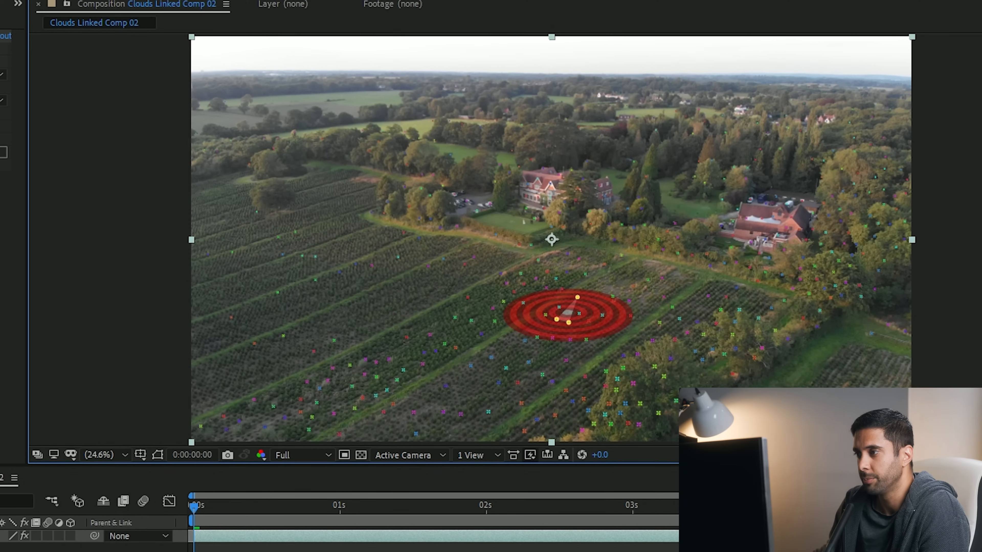
Create Track Null 1 and a 3D Tracker Camera from a track point on the field.
right_click(556, 319)
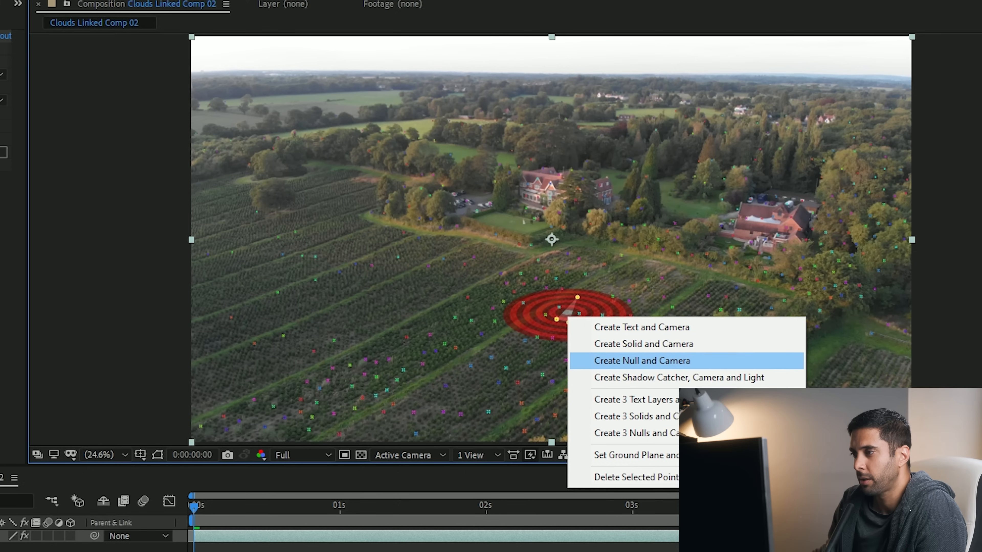
left_click(642, 361)
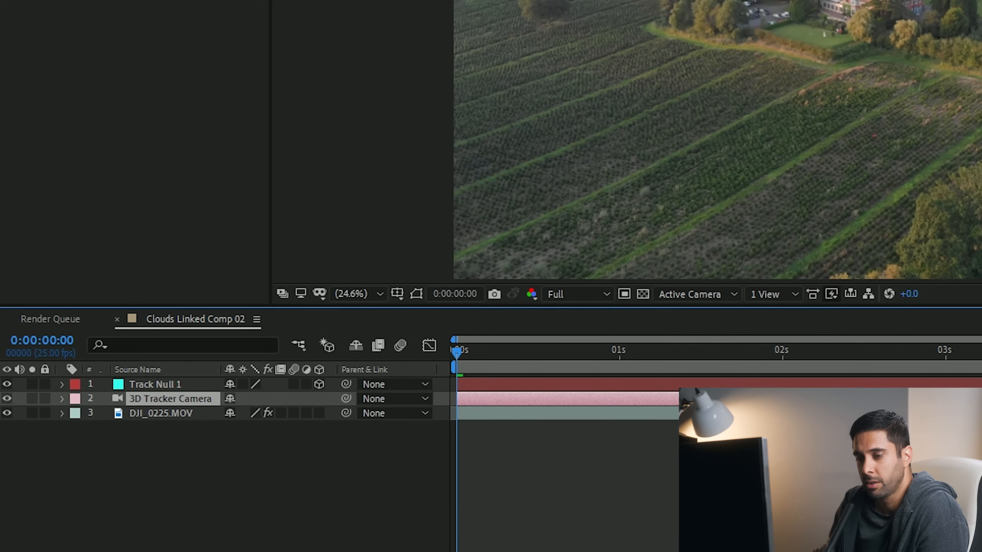
Reveal Track Null 1's properties and bring up the Clouds Tutorial folder in File Explorer.
left_click(155, 384)
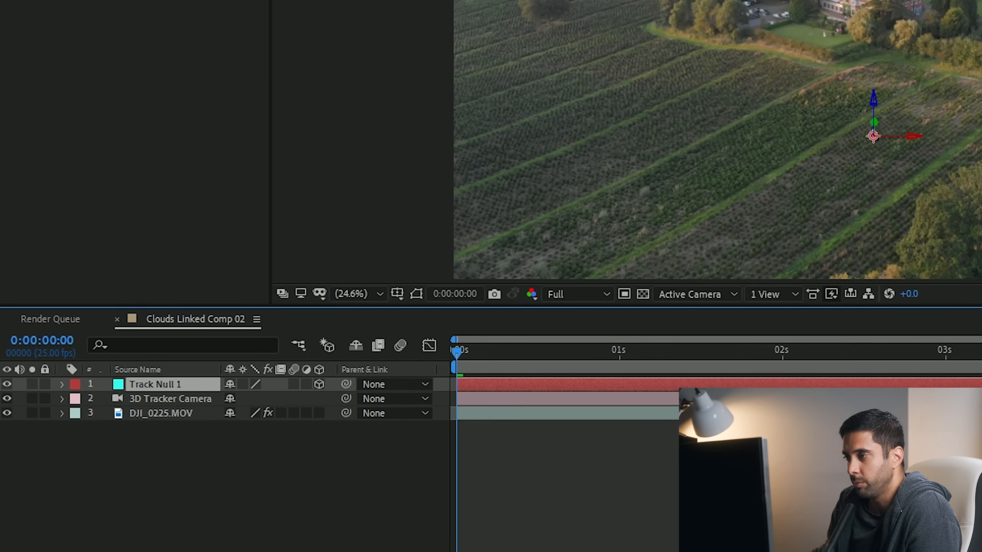
left_click(62, 384)
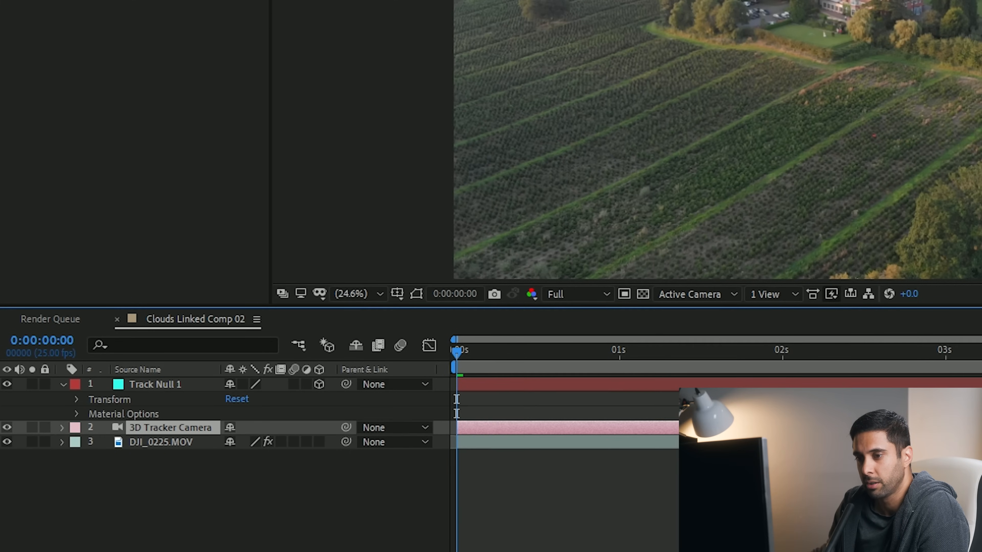
left_click(76, 414)
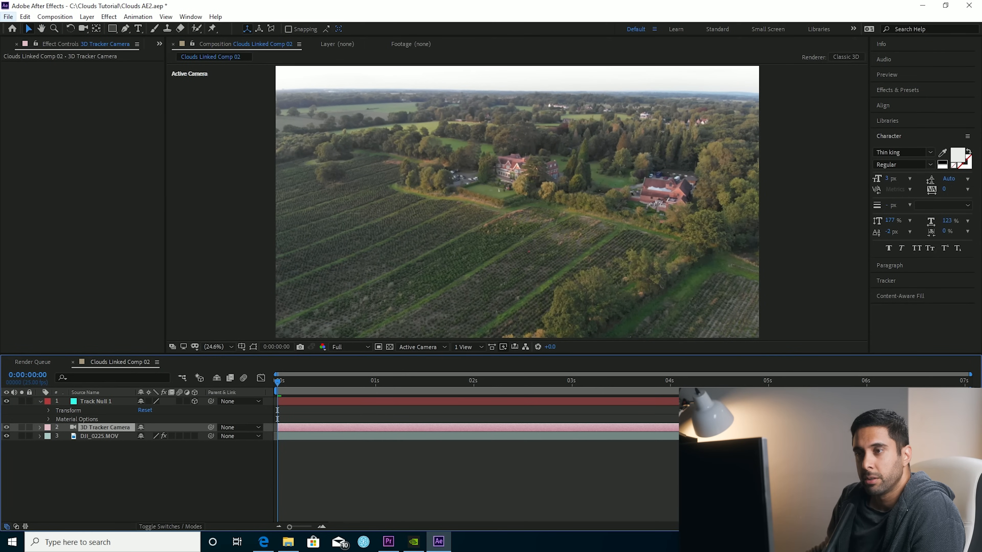
left_click(9, 17)
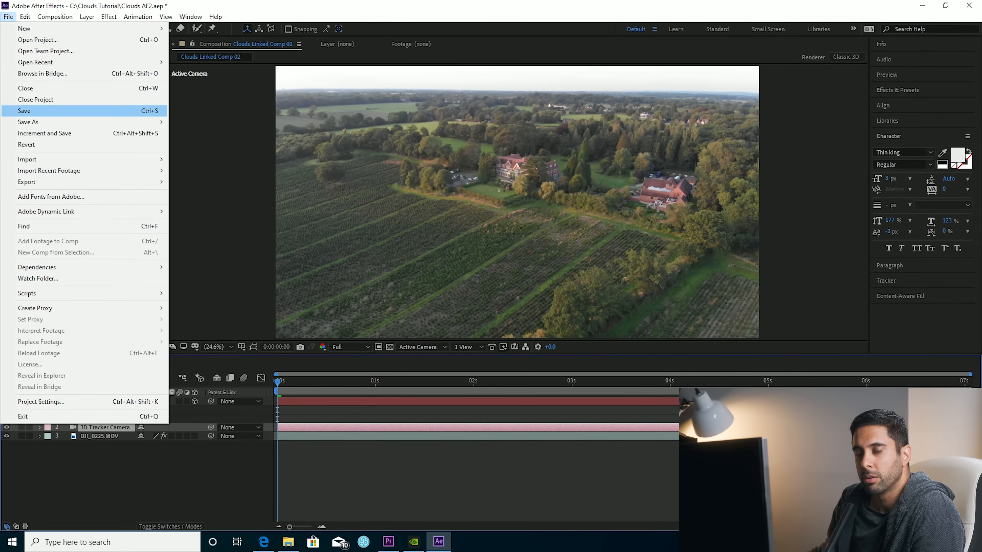
left_click(39, 375)
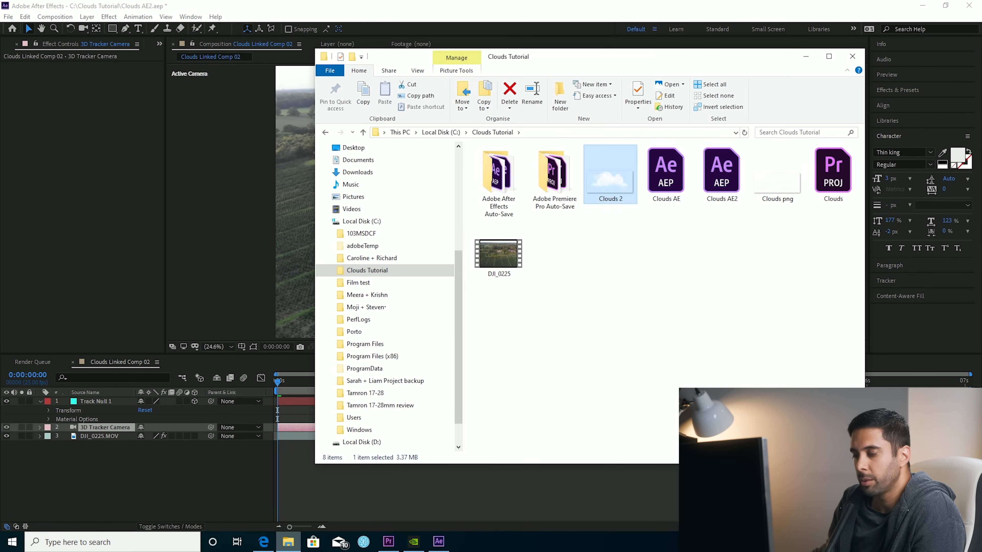
Search Google for 'clouds png' and open a cloud PNG site from the results.
left_click(262, 542)
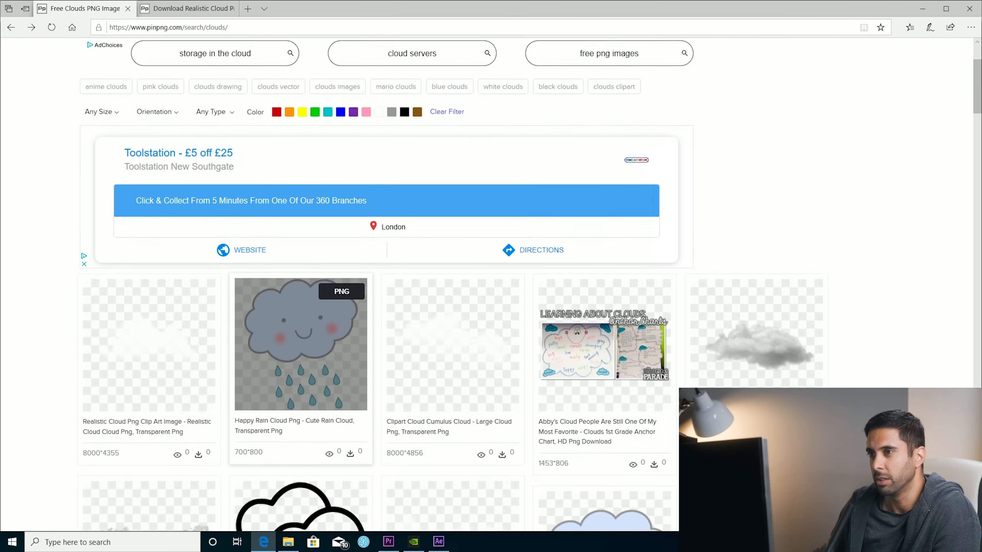
scroll("down", 3)
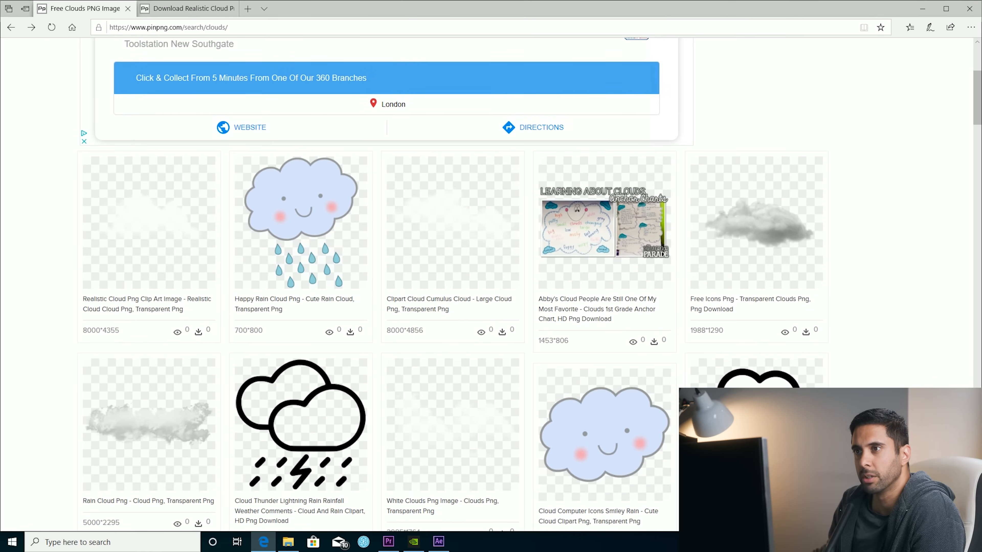
mouse_move(148, 223)
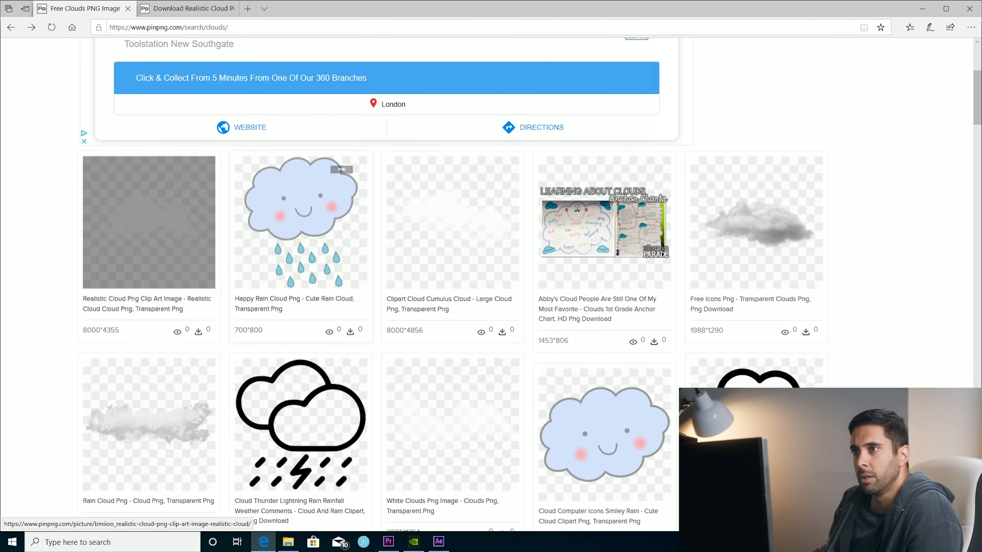
mouse_move(300, 221)
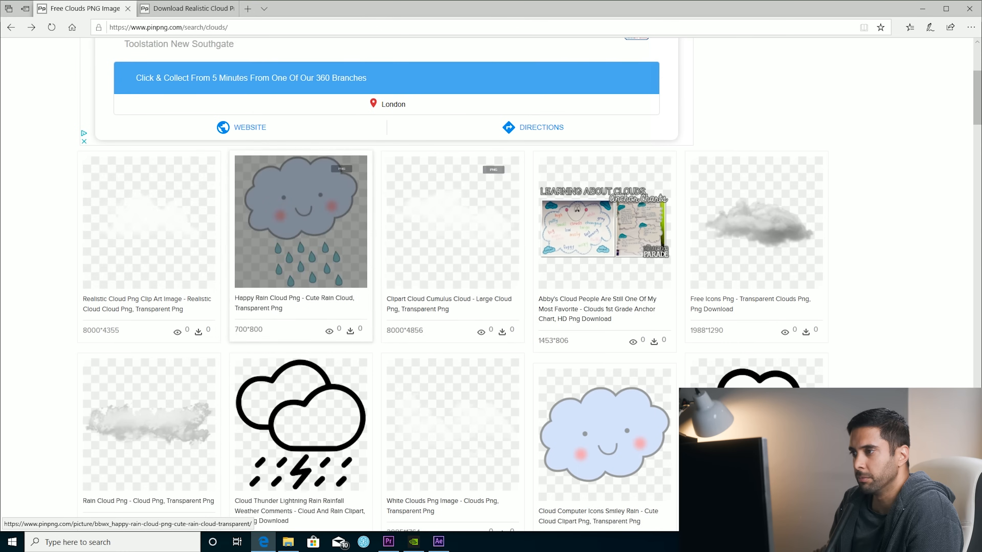
mouse_move(148, 220)
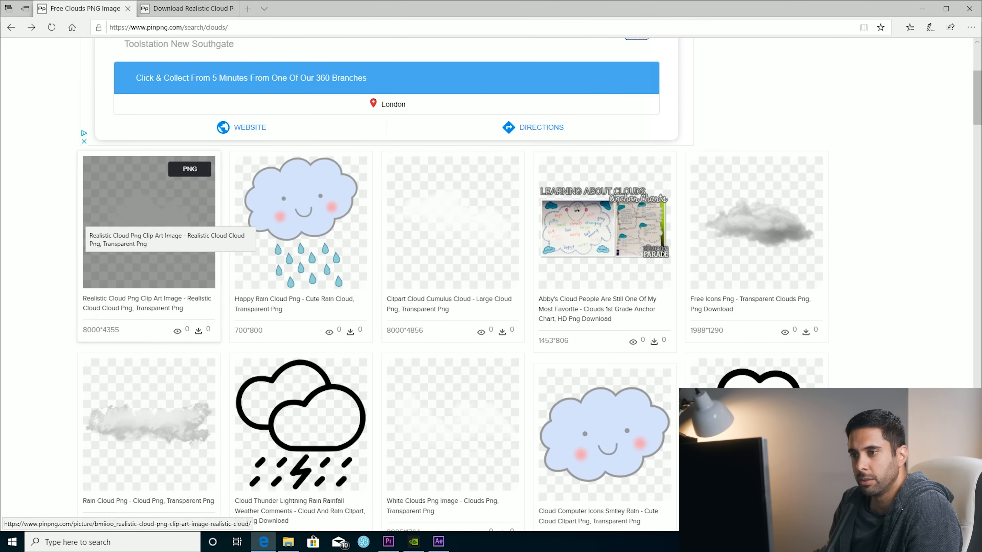
left_click(169, 27)
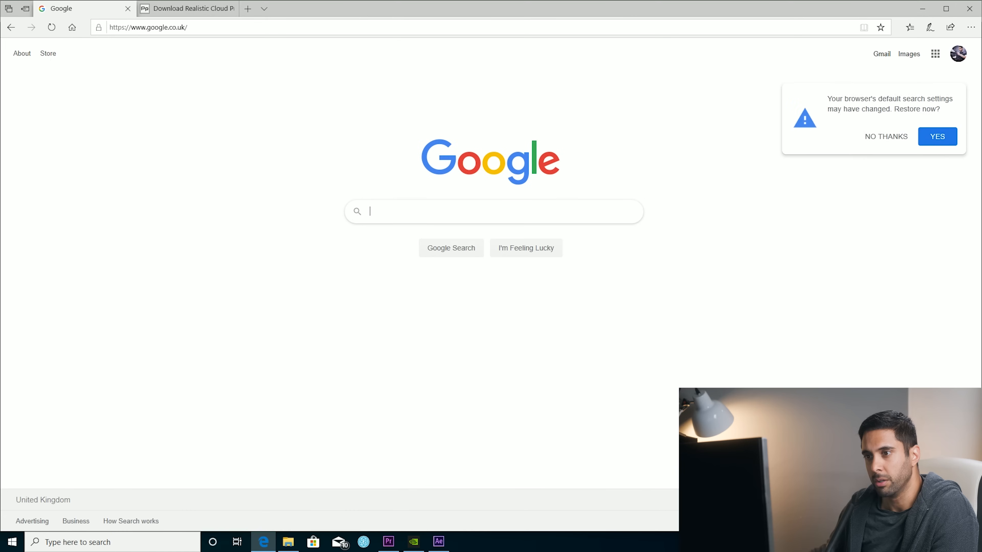
type("clouds p")
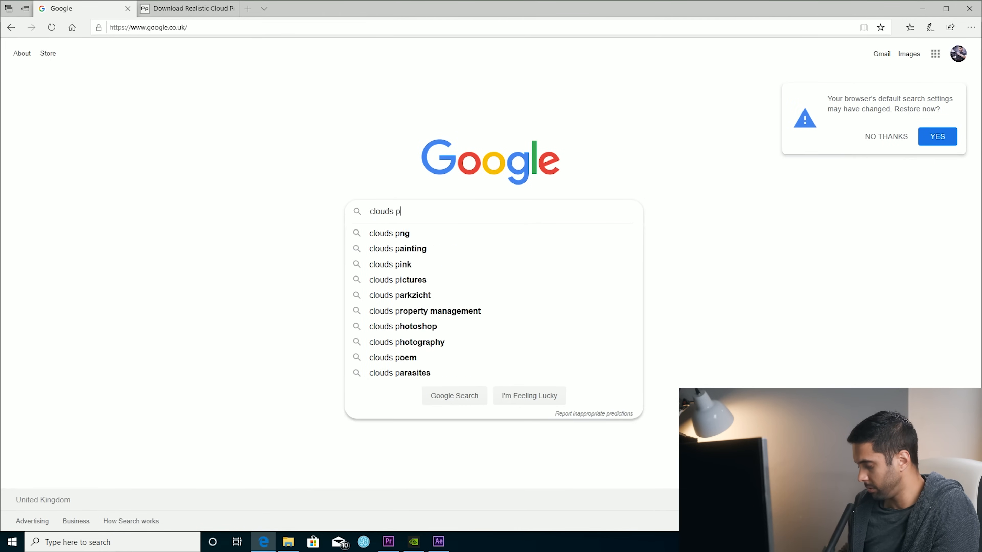
left_click(389, 233)
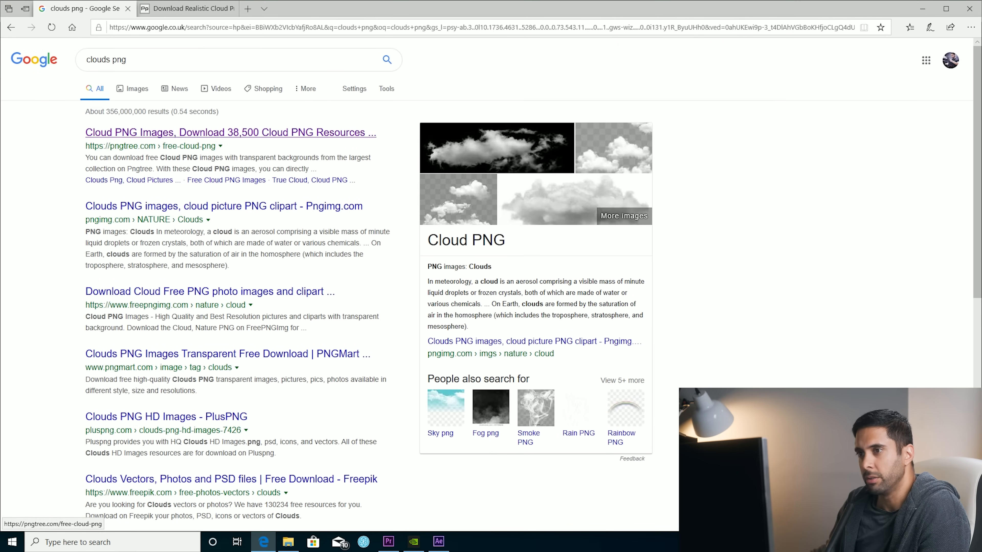
left_click(231, 132)
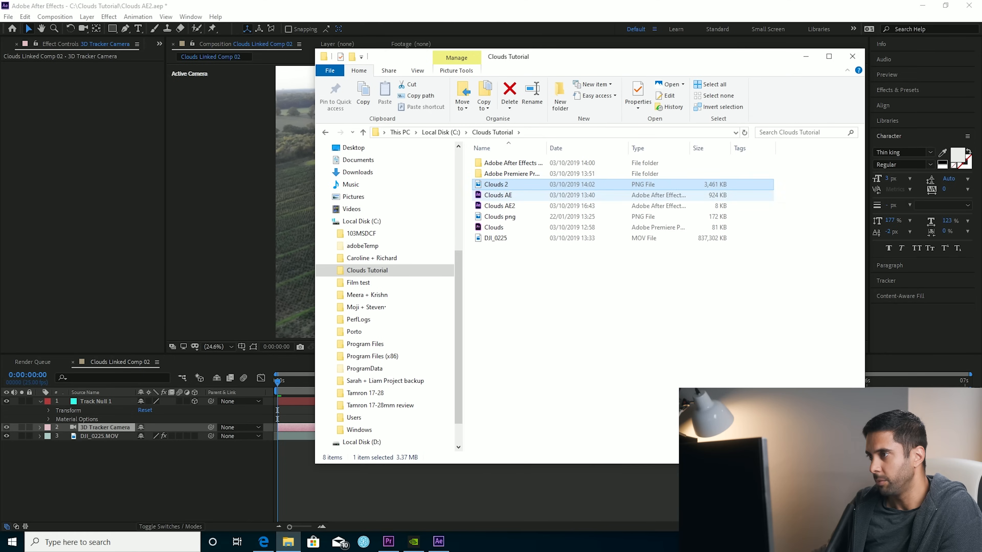
Drop Clouds 2.png and Clouds png.png into the comp as layers above Track Null 1.
left_click(499, 215)
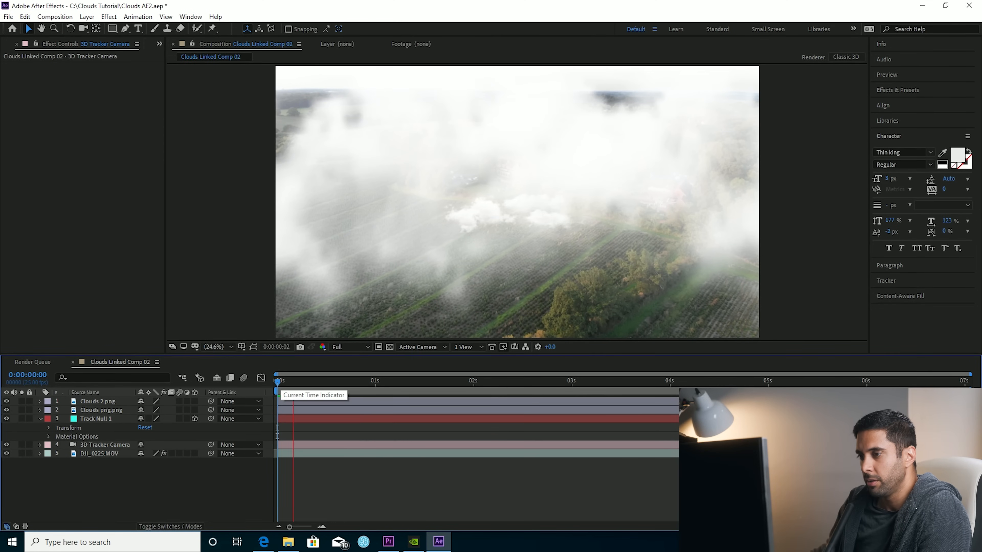
left_click(404, 380)
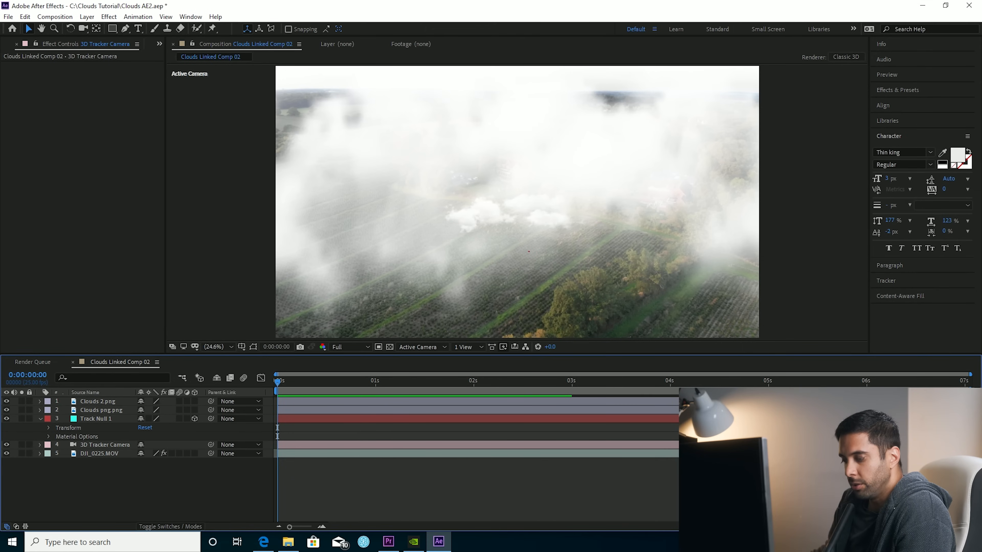
left_click(95, 418)
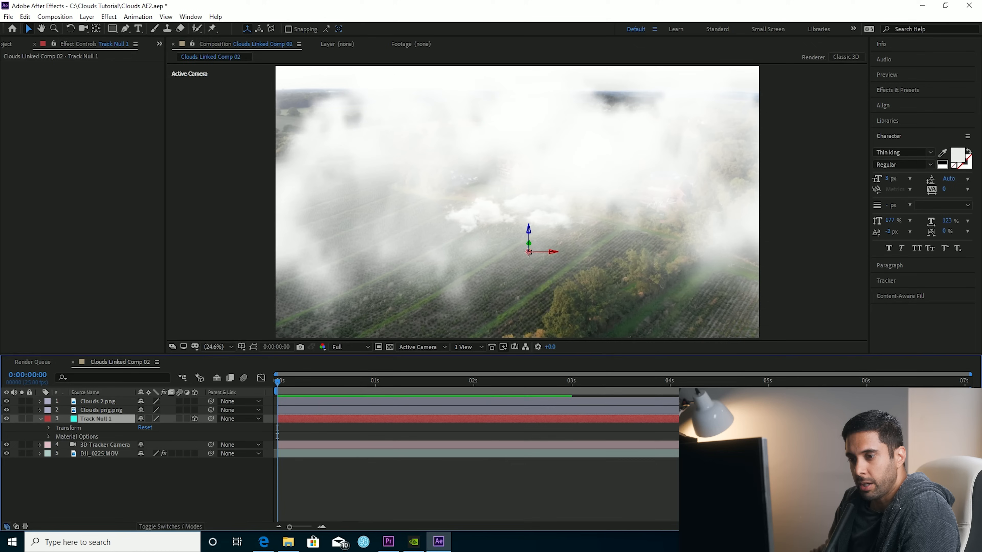
Switch both cloud layers to 3D, parent them to Track Null 1, and size them over the field.
left_click(98, 401)
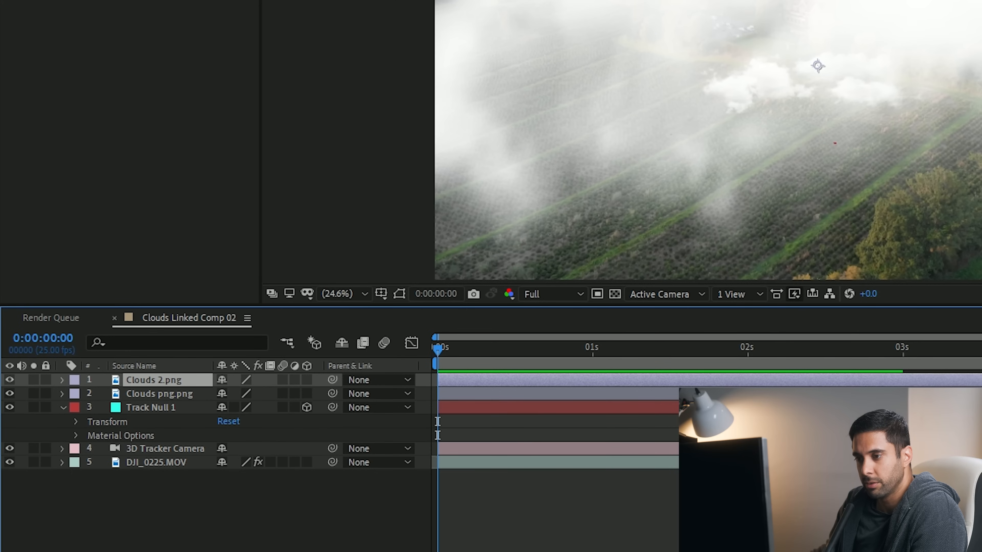
left_click(307, 379)
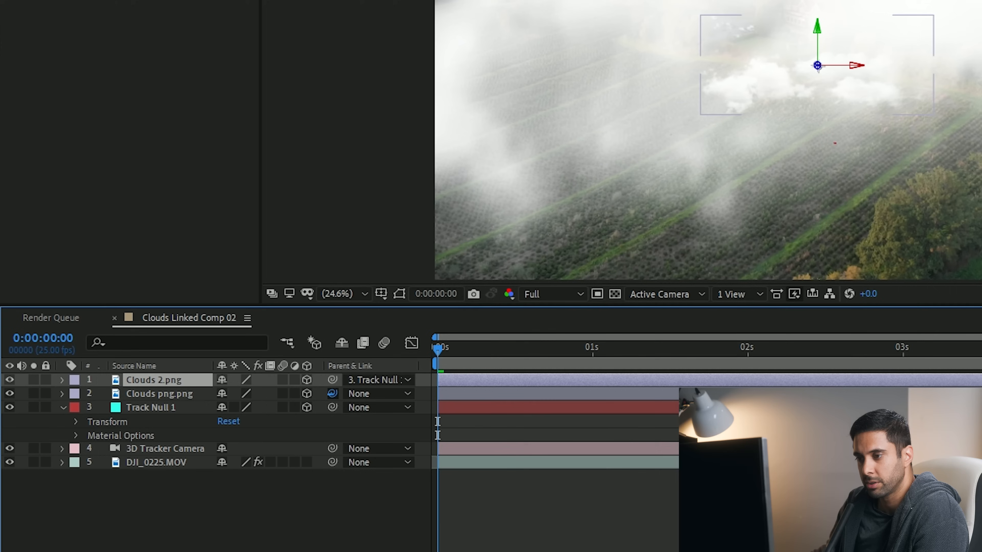
left_click(378, 393)
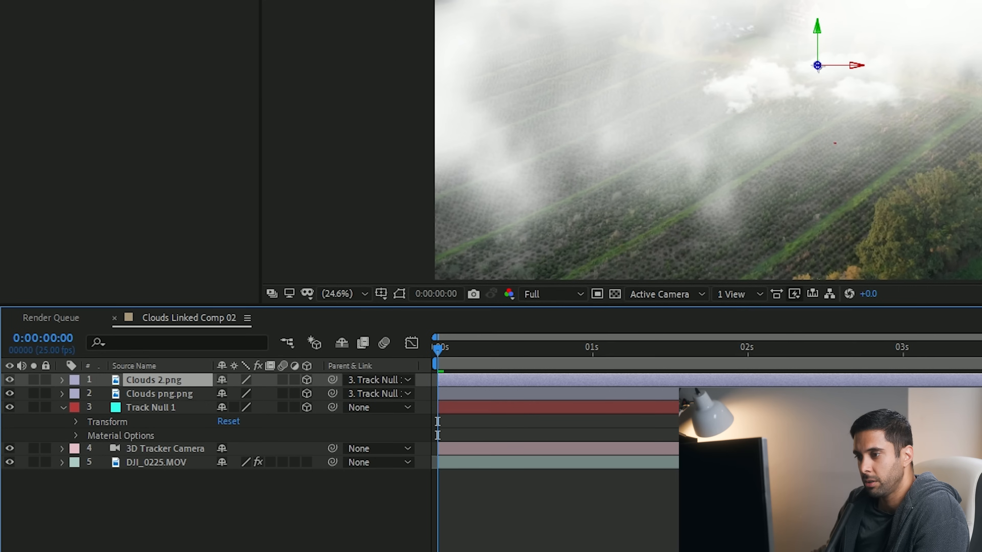
left_click(62, 379)
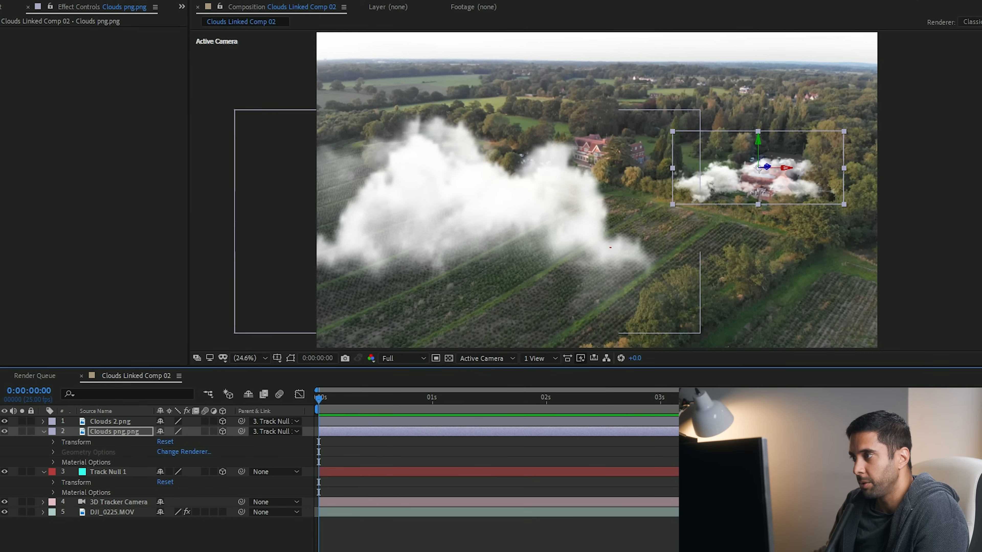
Duplicate the two cloud layers with Ctrl+D to get four clouds across field and sky.
left_click(111, 421)
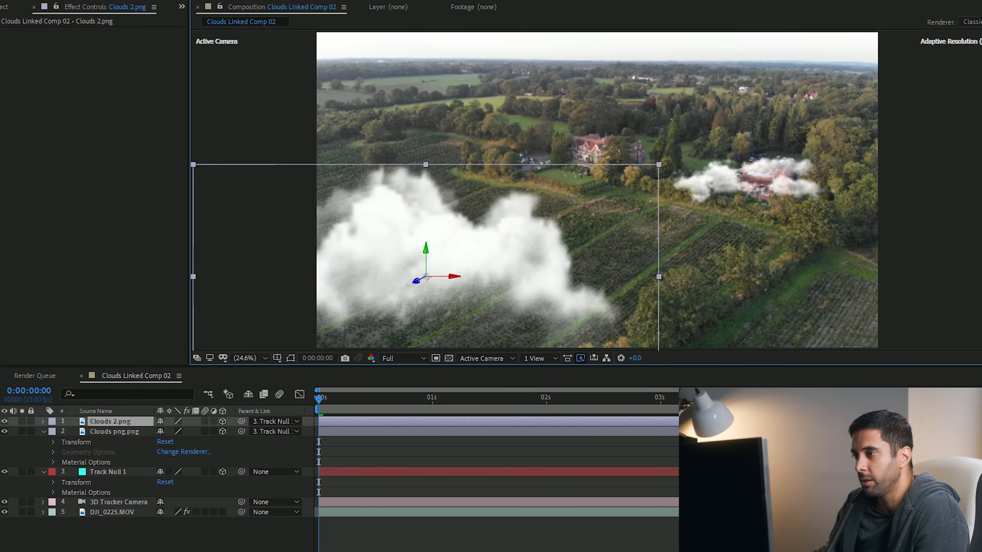
left_click(114, 432)
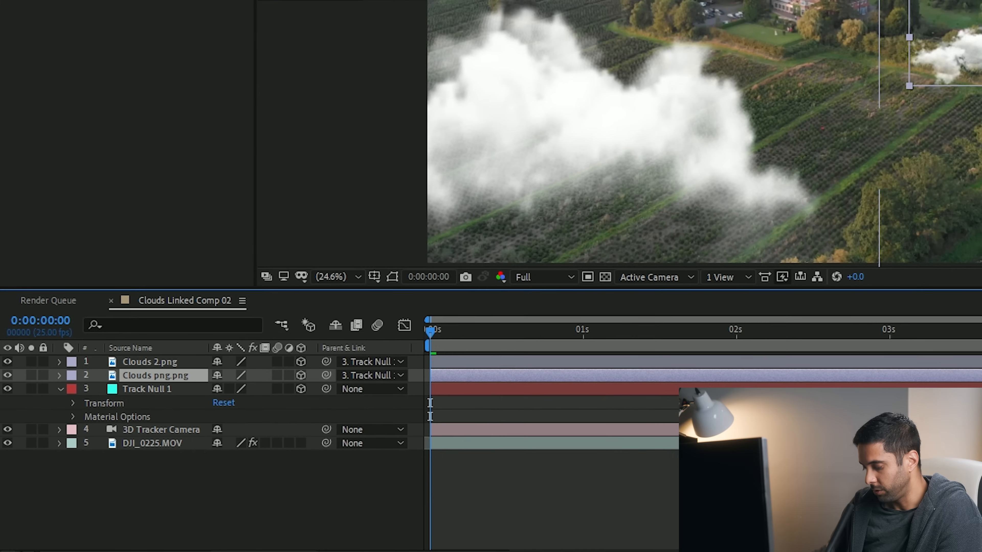
key("ctrl+d")
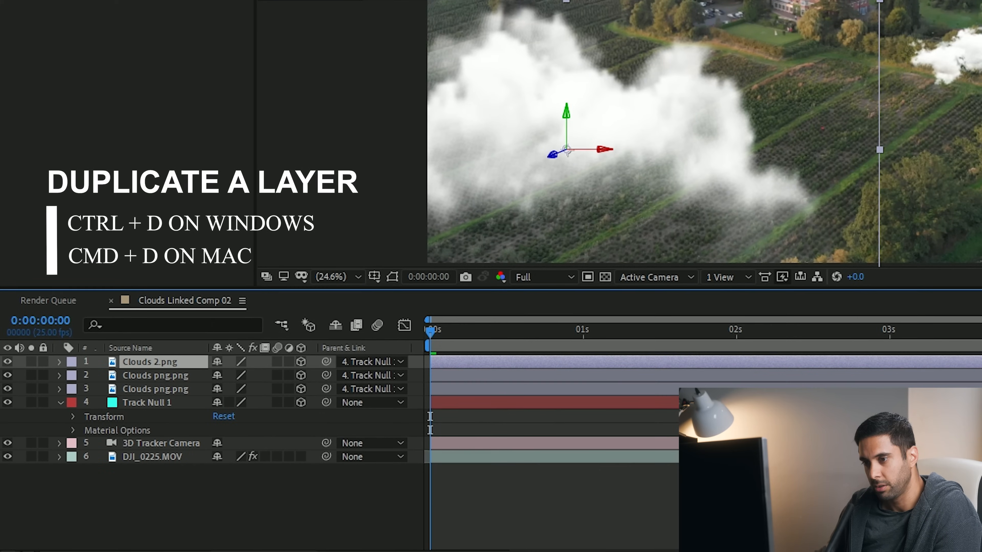
key("ctrl+d")
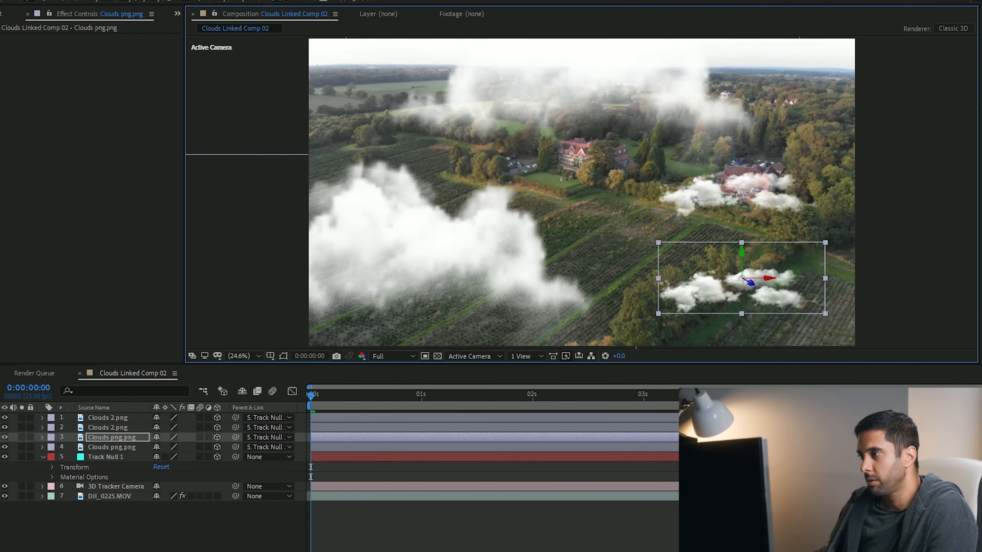
Expand the Clouds 2.png layer's Transform properties to adjust it, then move over to Premiere Pro.
left_click(108, 418)
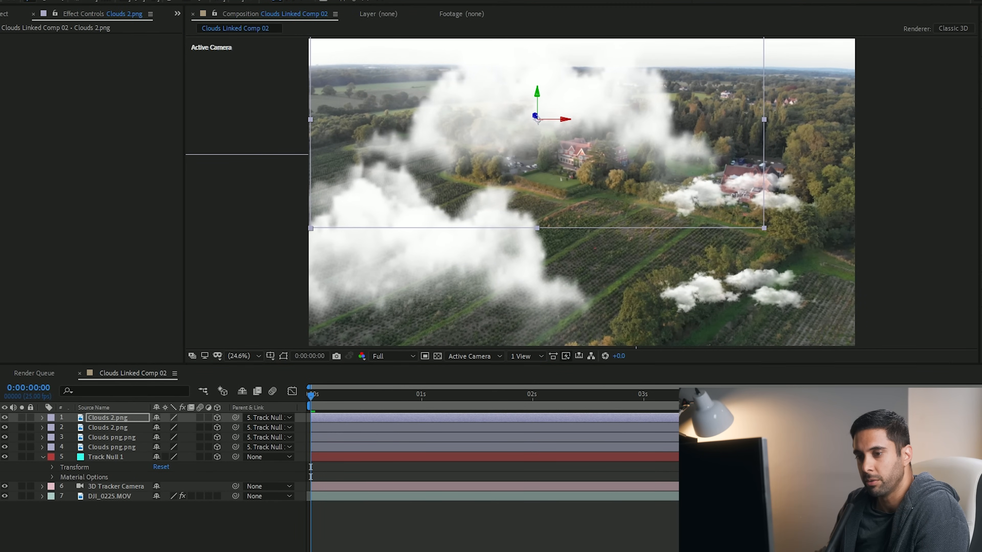
left_click(42, 418)
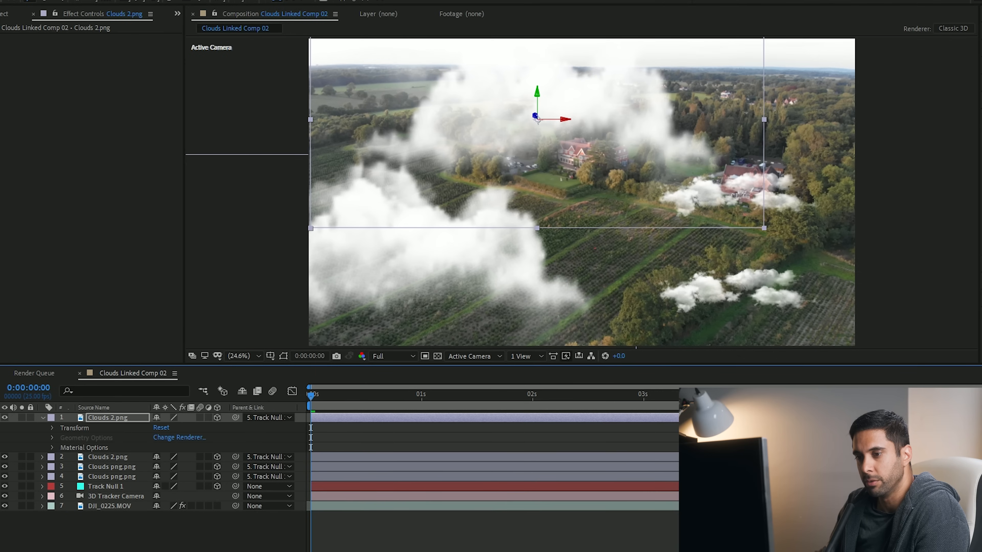
left_click(53, 427)
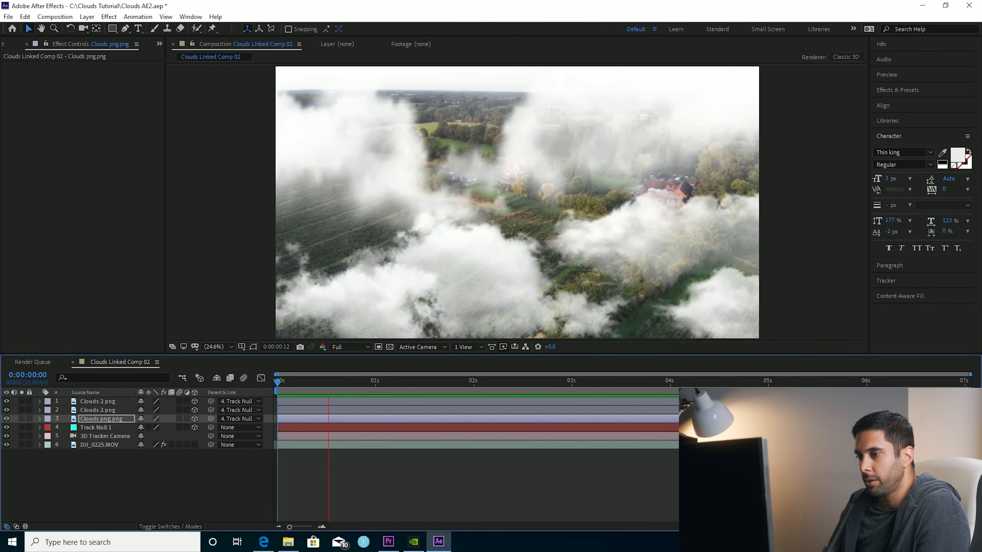
left_click(386, 542)
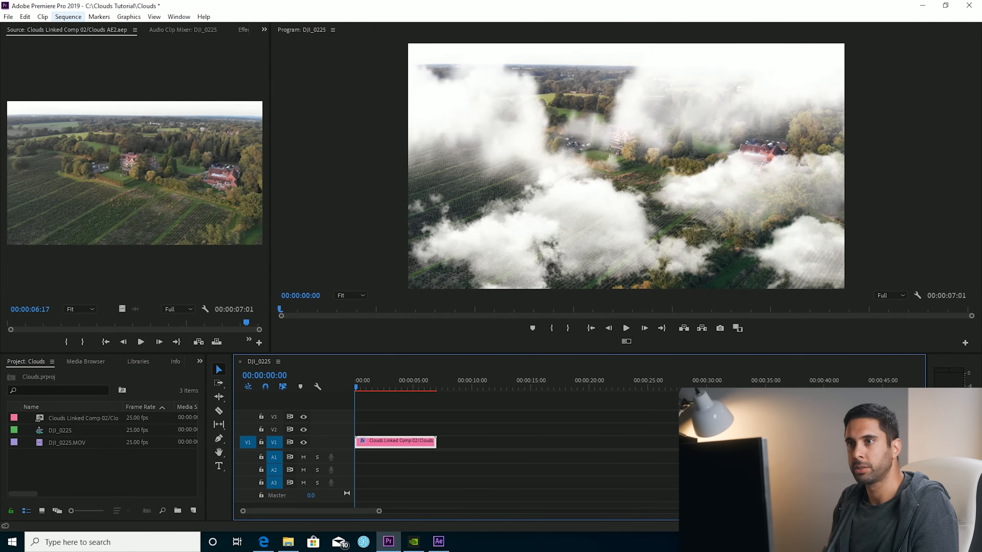
Render the DJI_0225 sequence from In to Out via the Sequence menu.
left_click(68, 16)
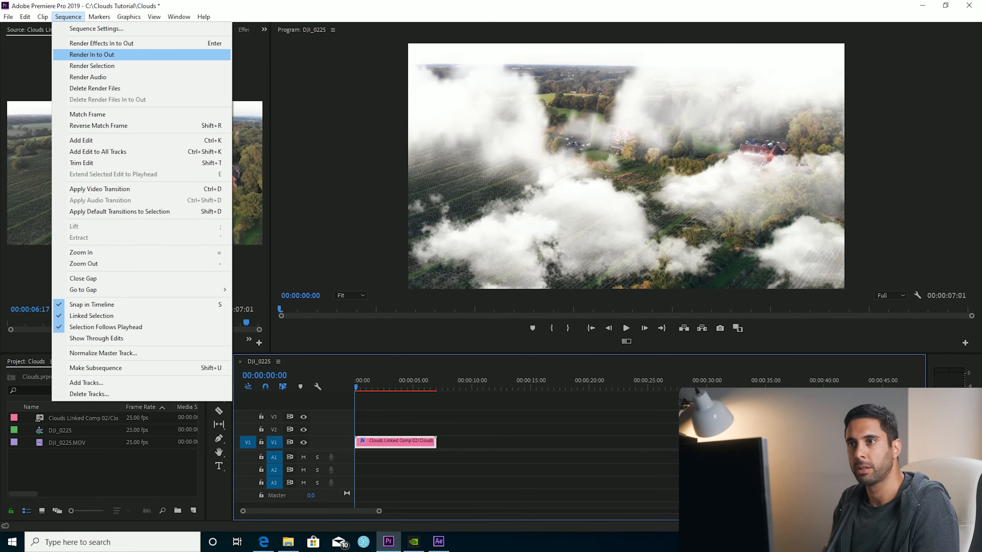
left_click(93, 53)
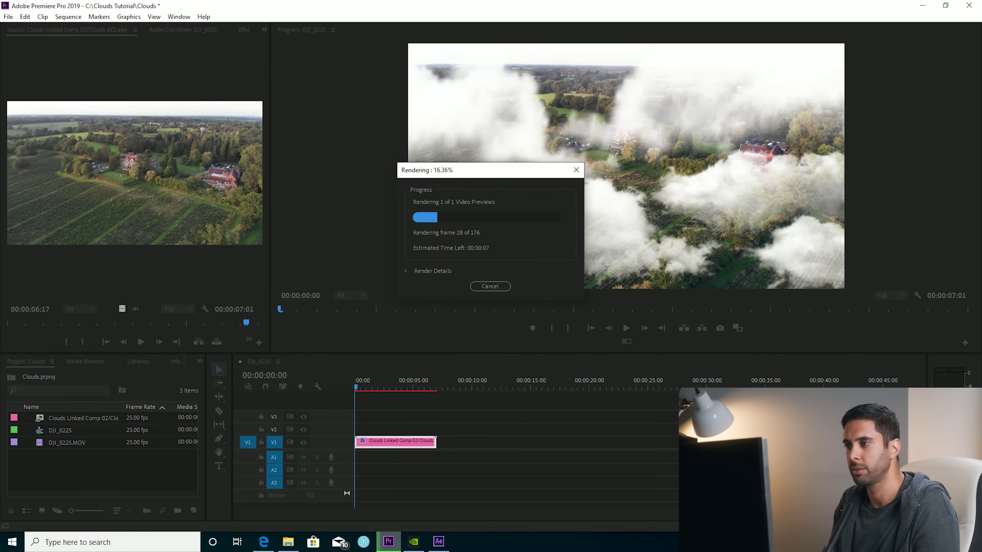